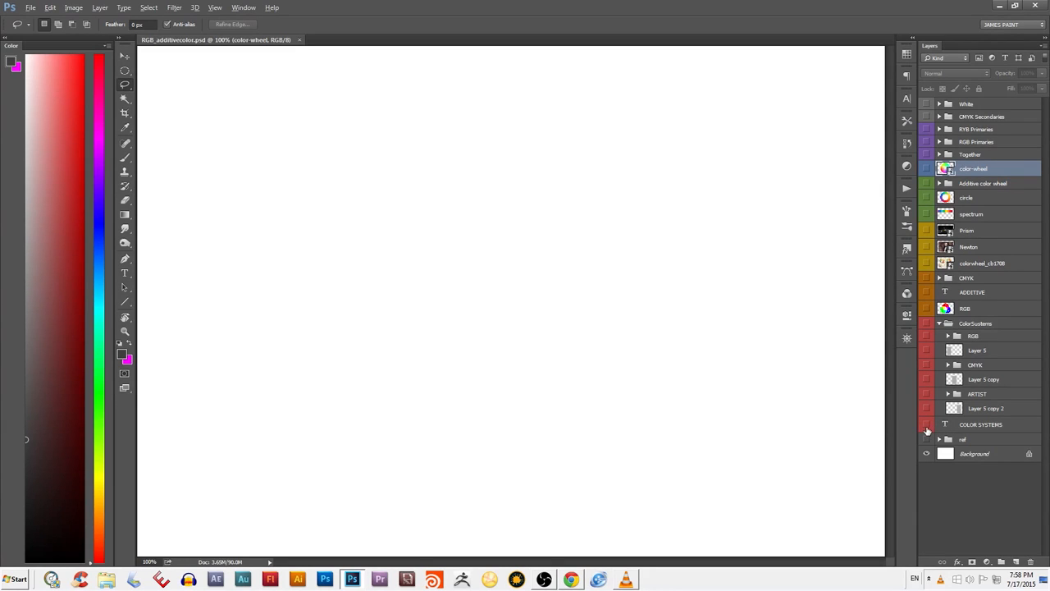
- Make the COLOR SYSTEMS title layer visible to reveal the color systems slide
left_click(926, 424)
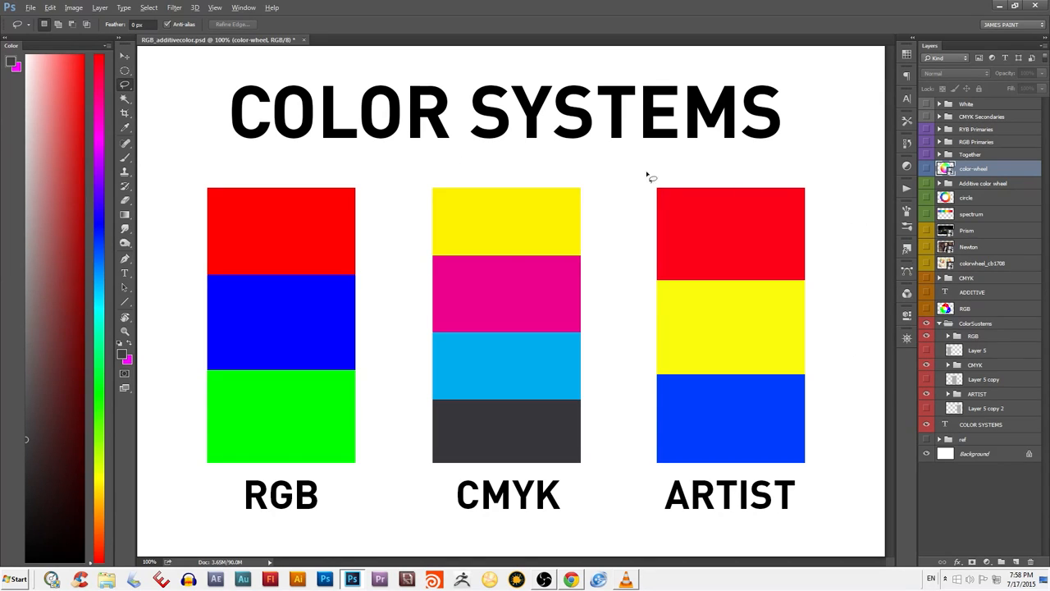
mouse_move(371, 513)
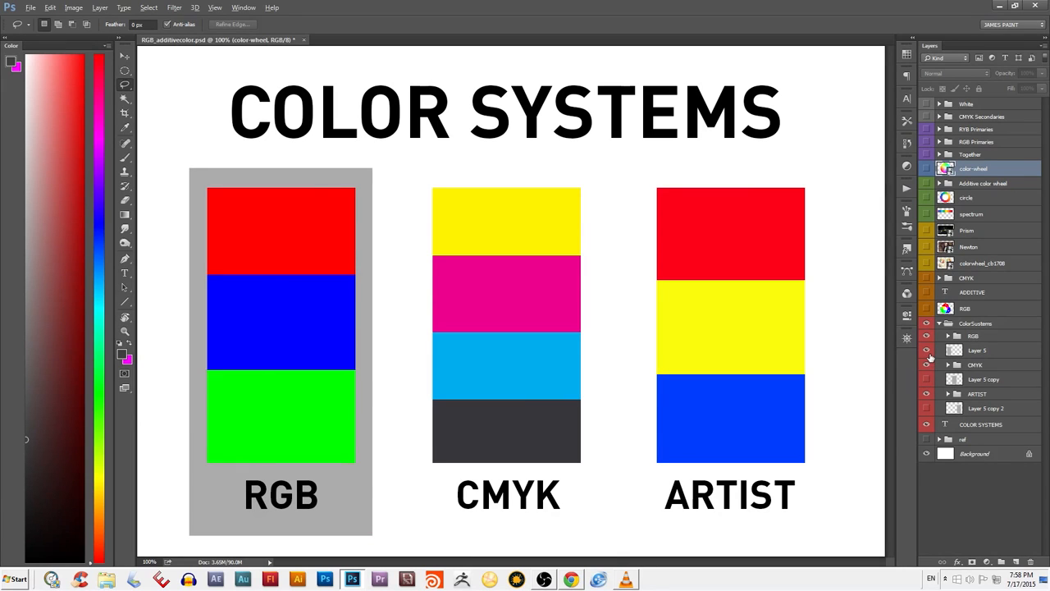
mouse_move(927, 383)
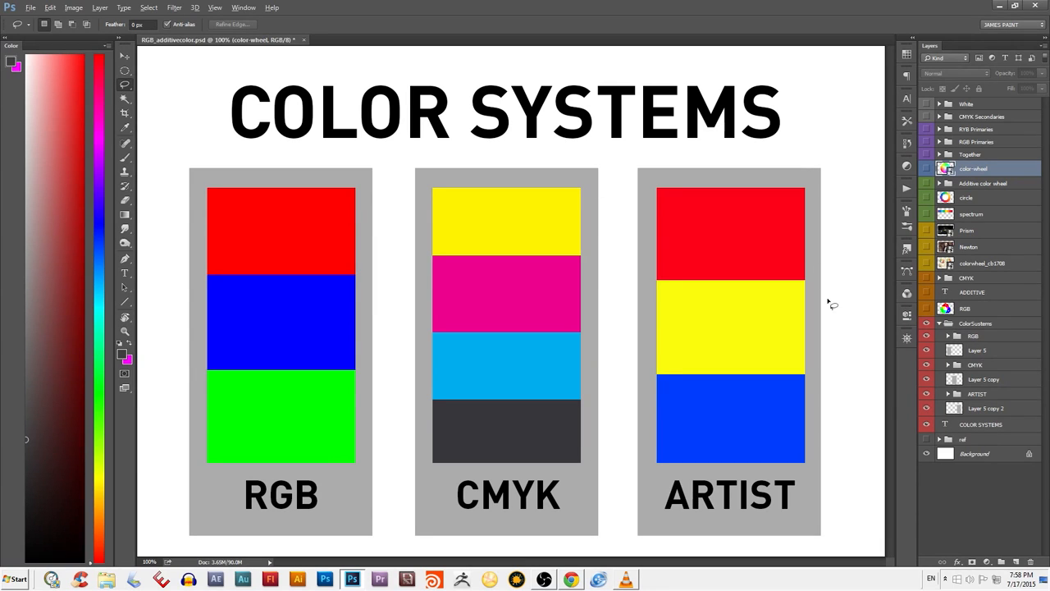
mouse_move(889, 372)
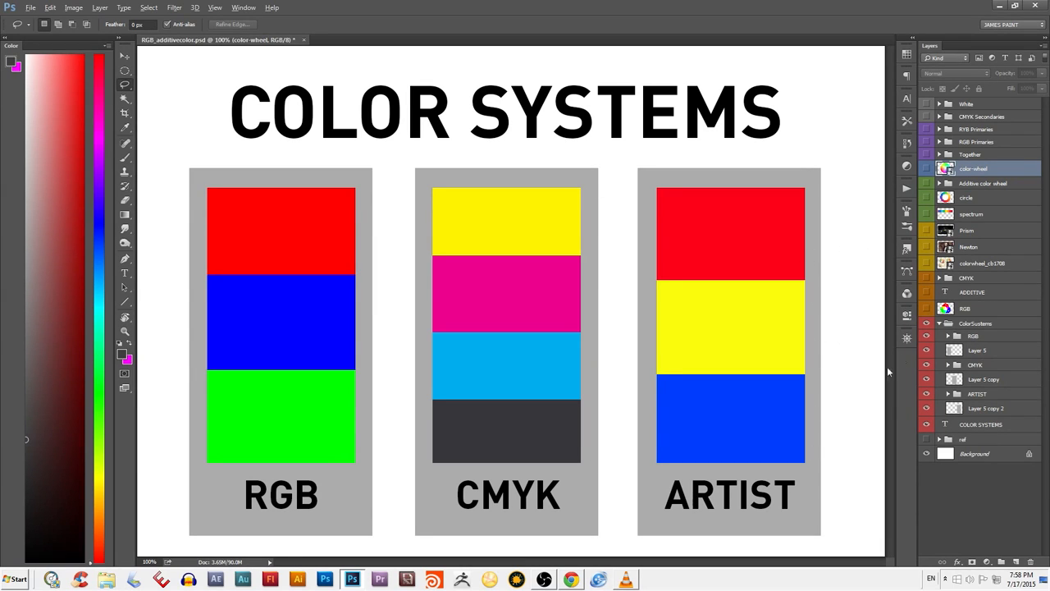
mouse_move(930, 329)
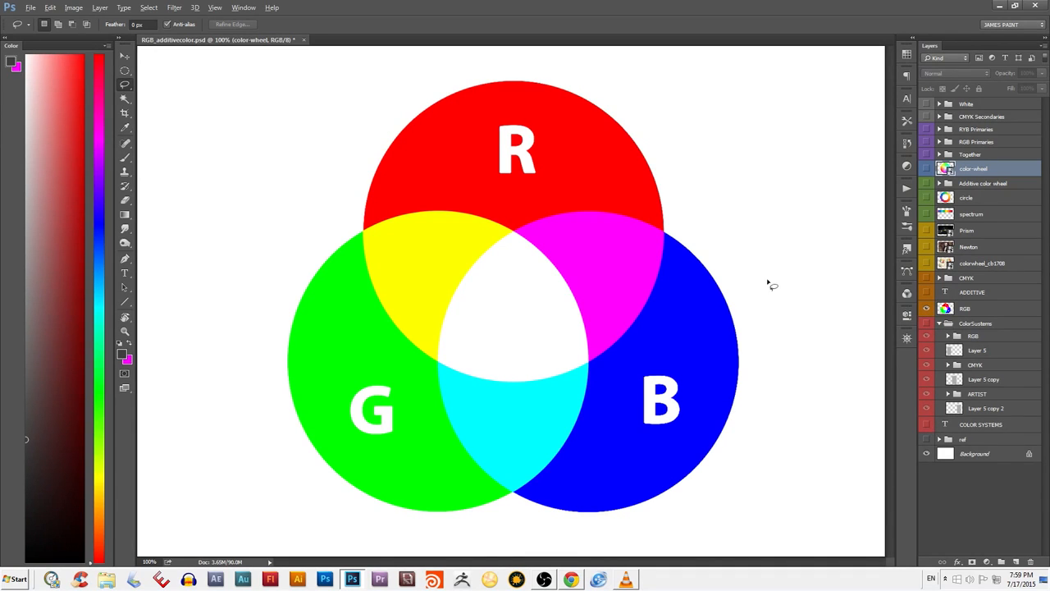
mouse_move(307, 455)
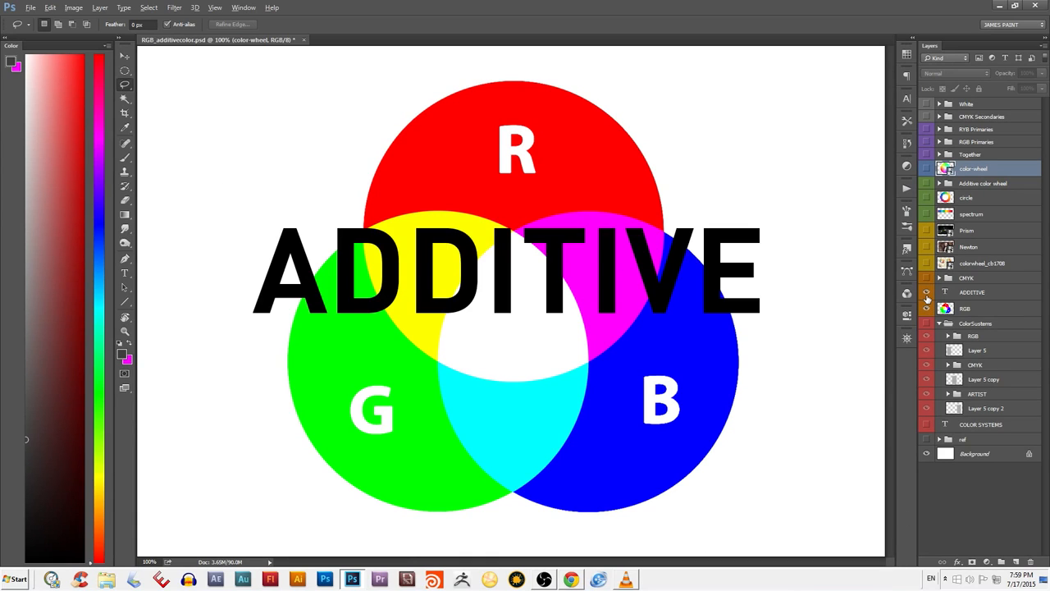
mouse_move(928, 293)
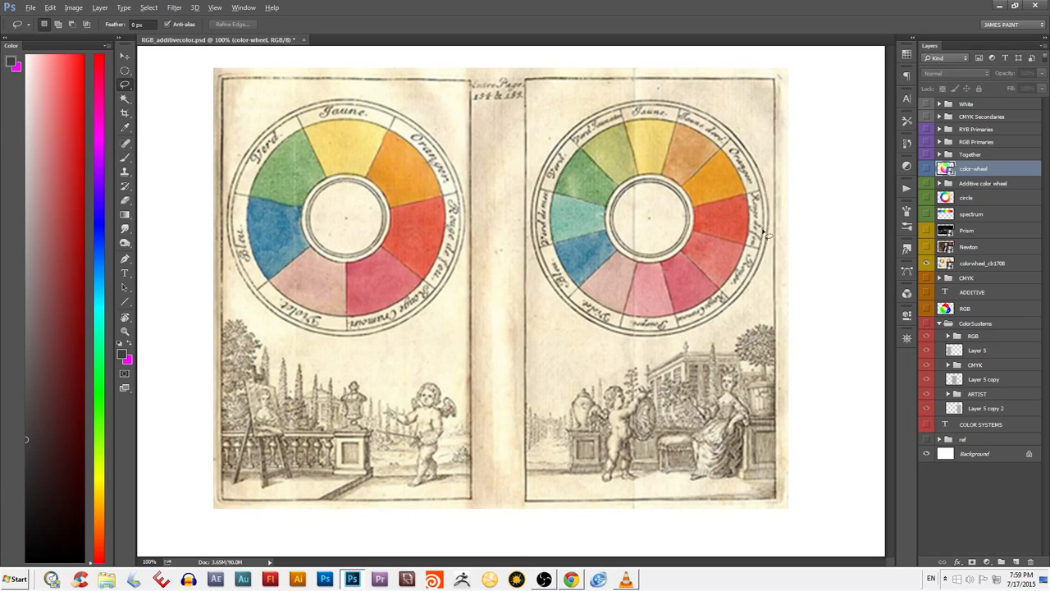
mouse_move(794, 256)
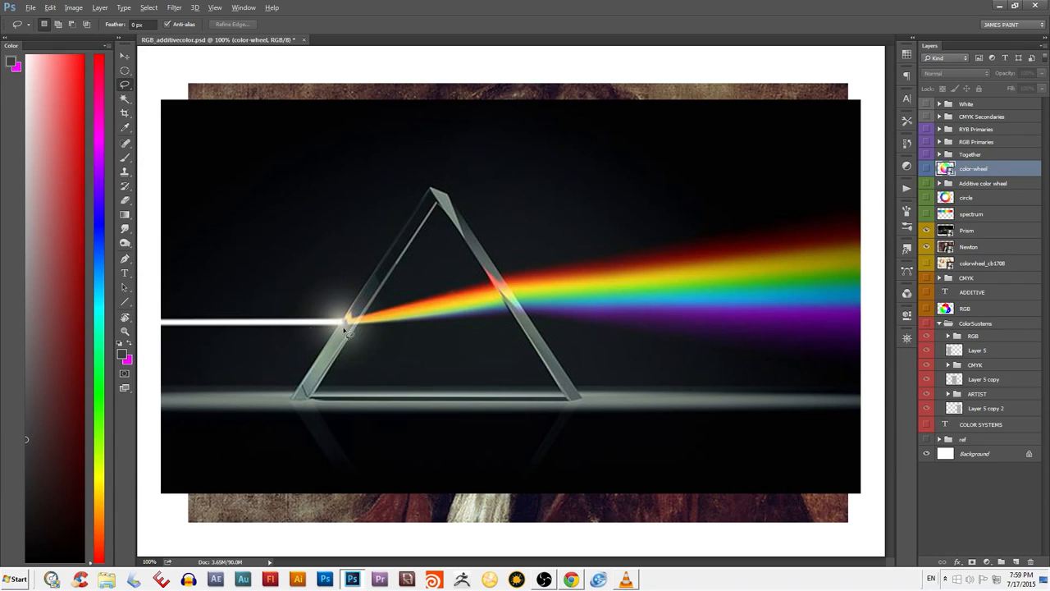
mouse_move(771, 298)
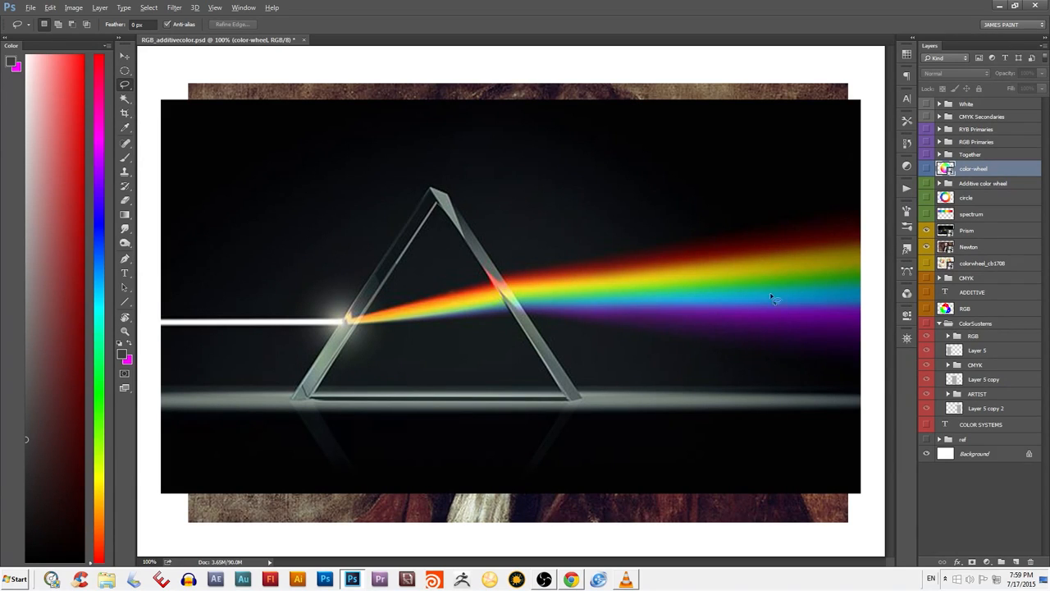
mouse_move(844, 343)
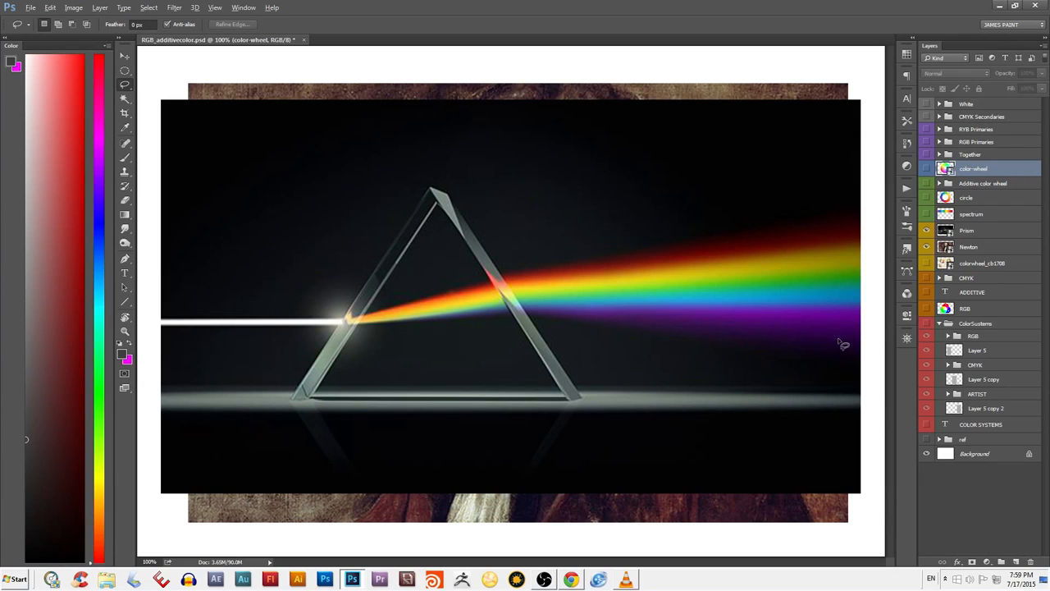
mouse_move(609, 362)
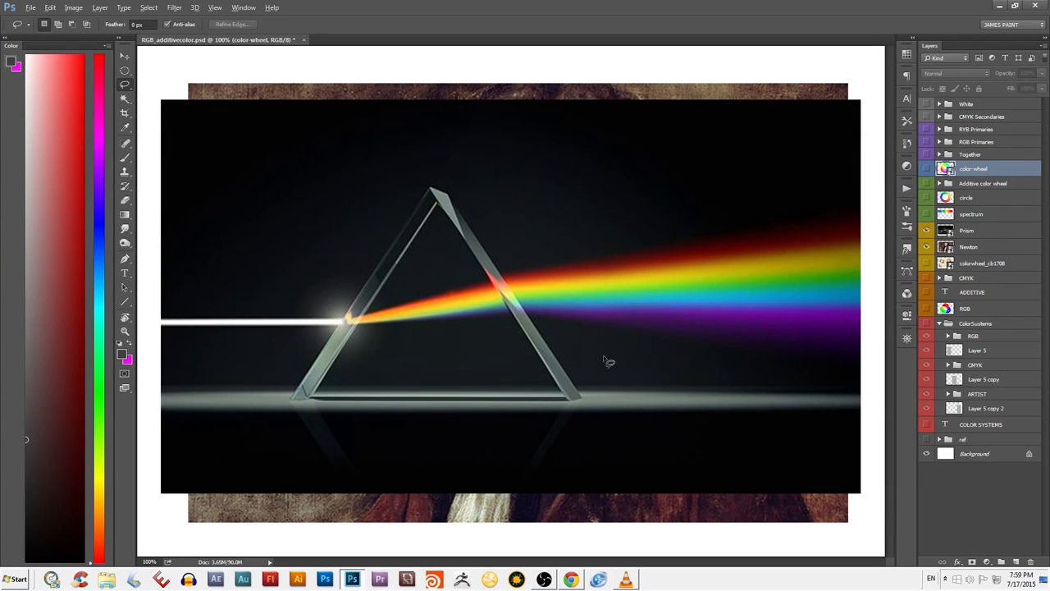
- Hide the Newton portrait layer so only the prism image remains visible
left_click(927, 230)
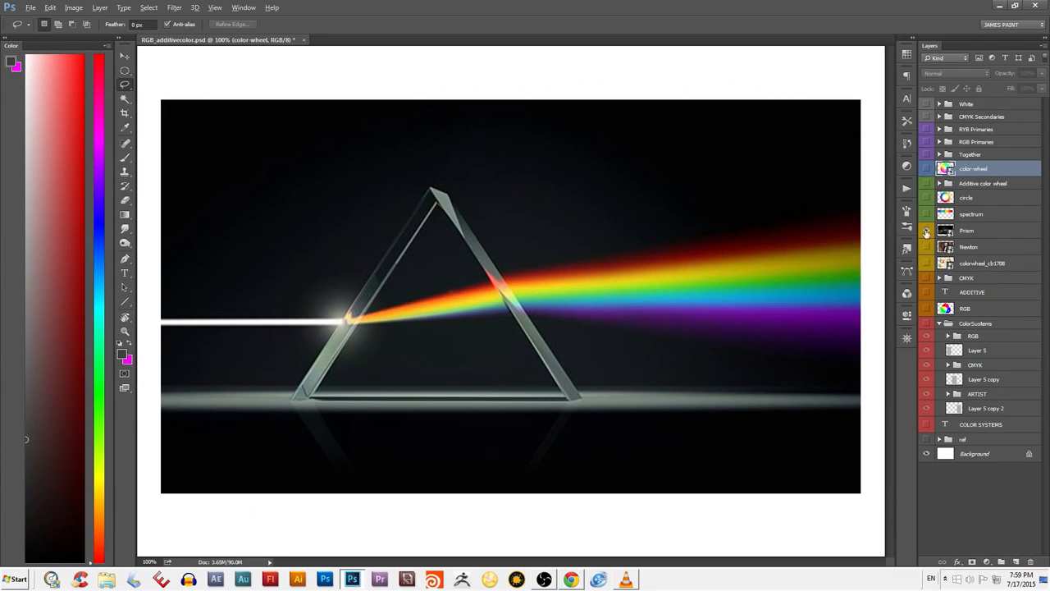
mouse_move(926, 231)
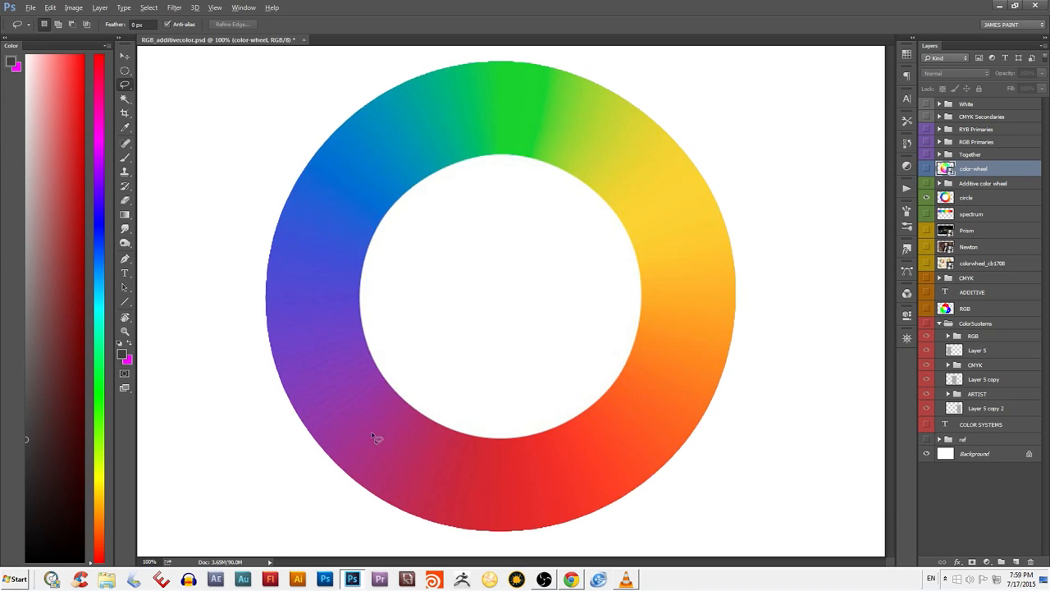
mouse_move(496, 429)
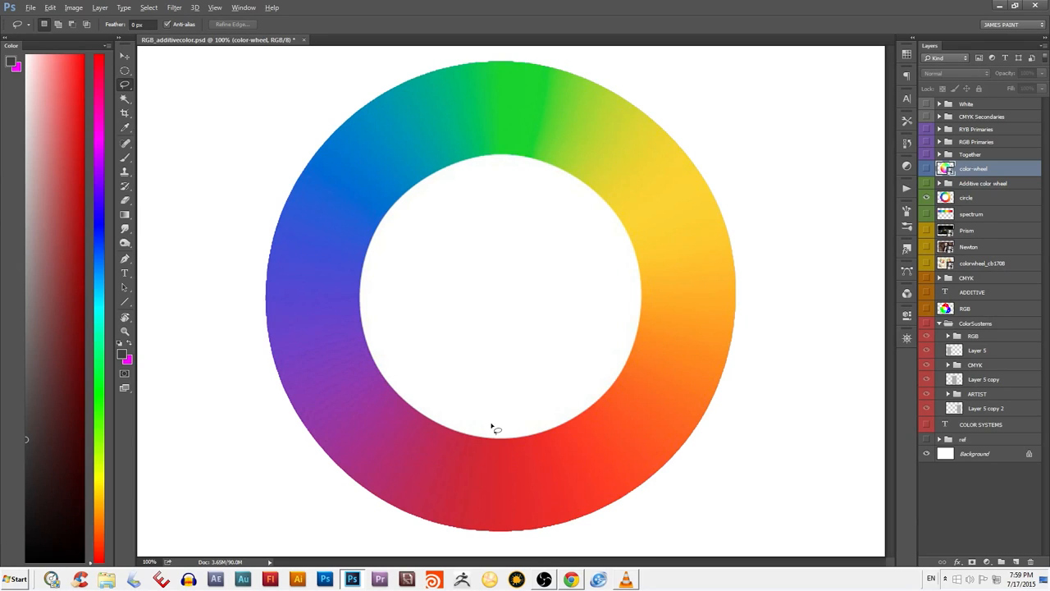
mouse_move(466, 402)
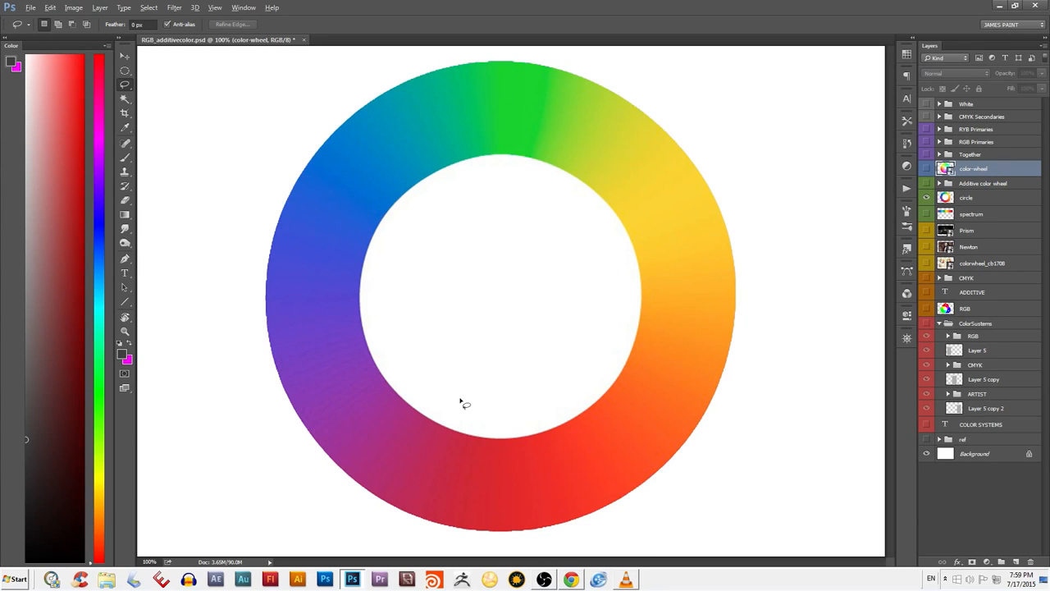
mouse_move(335, 480)
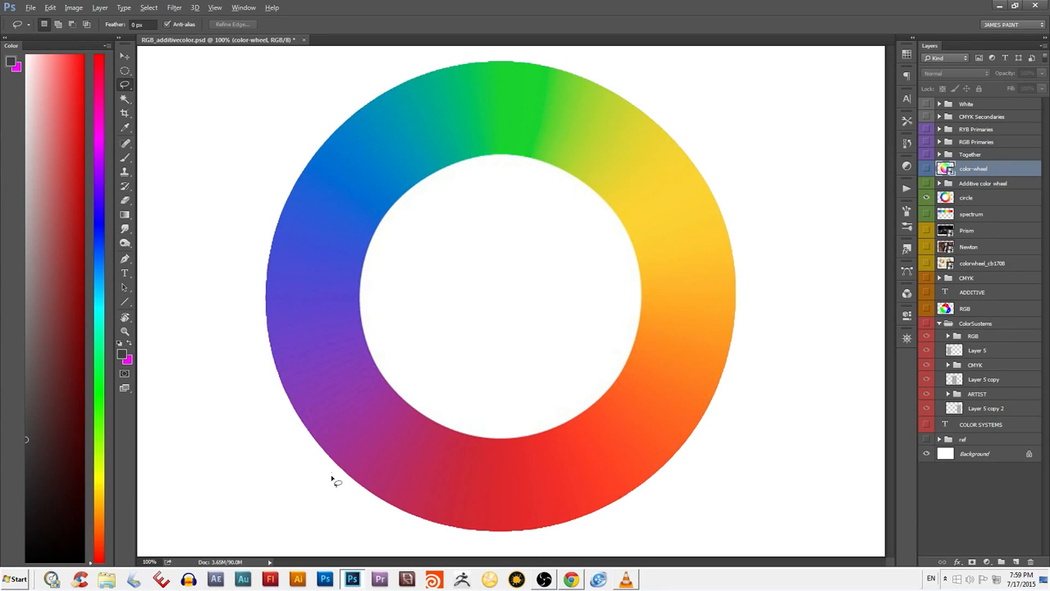
mouse_move(380, 460)
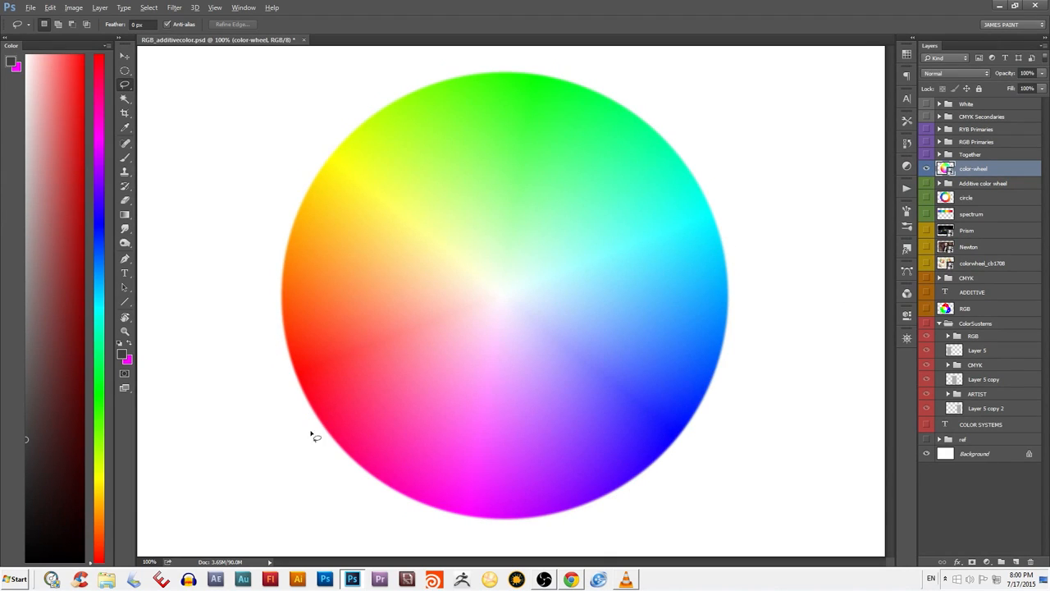
mouse_move(394, 252)
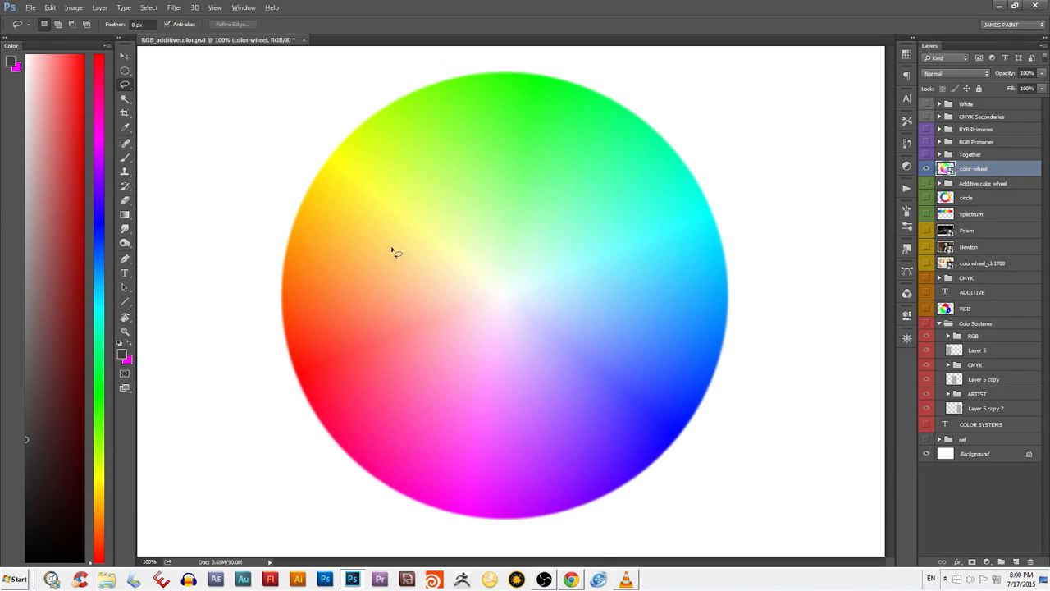
mouse_move(501, 298)
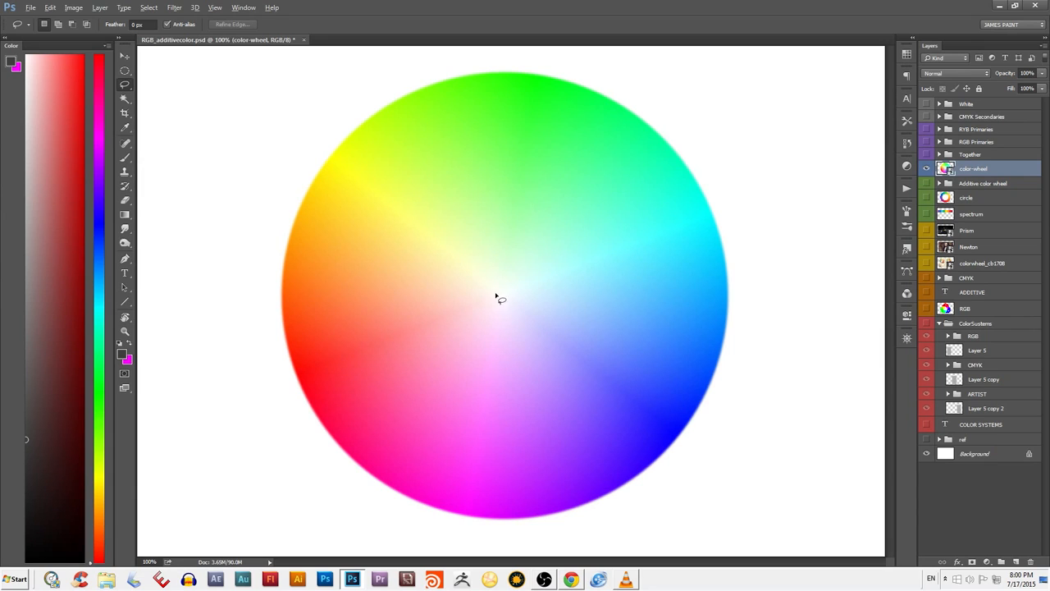
mouse_move(589, 378)
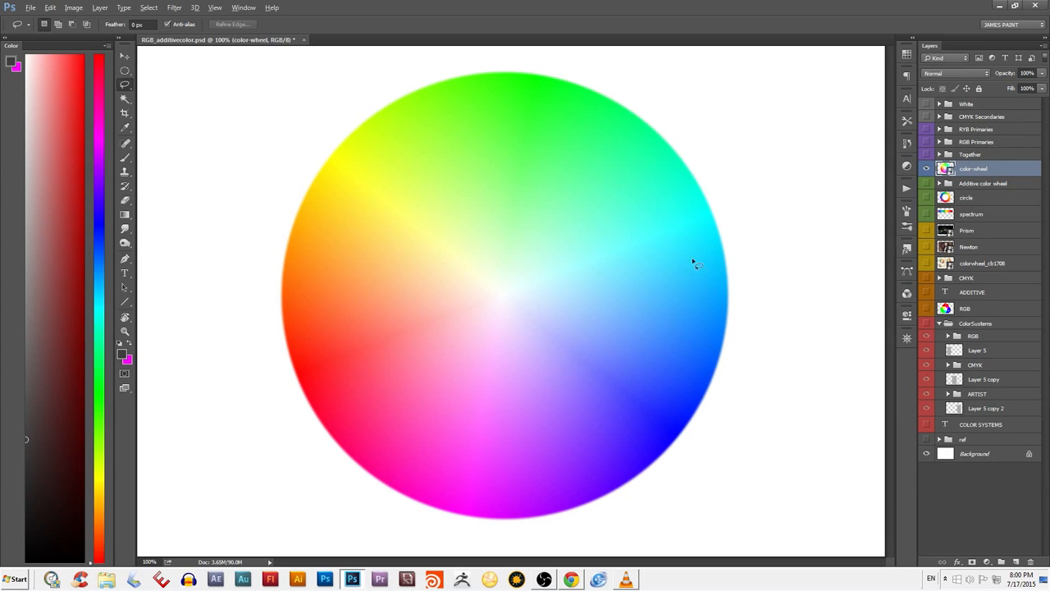
mouse_move(586, 78)
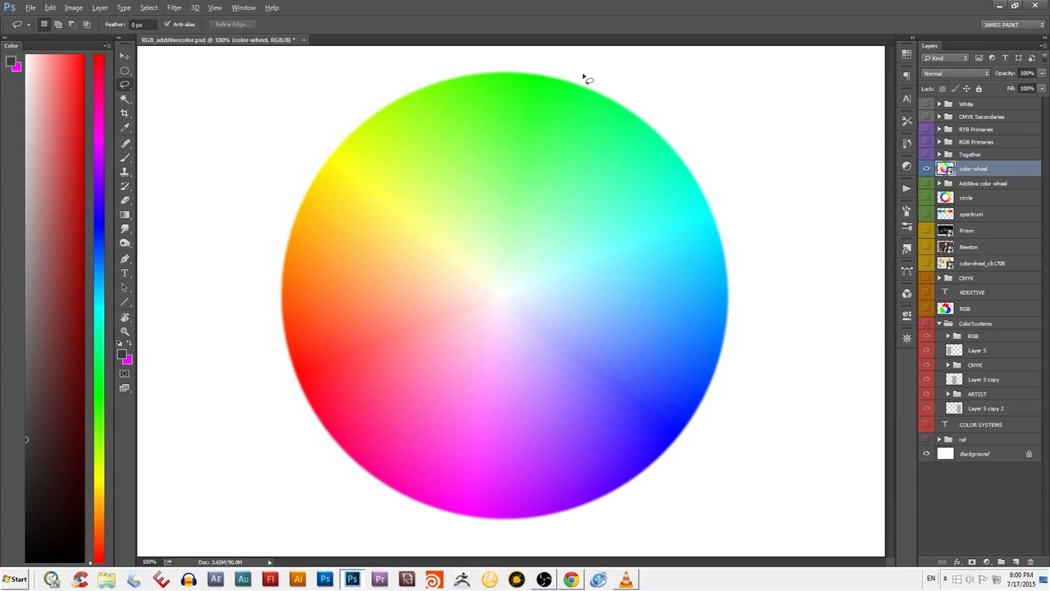
mouse_move(526, 343)
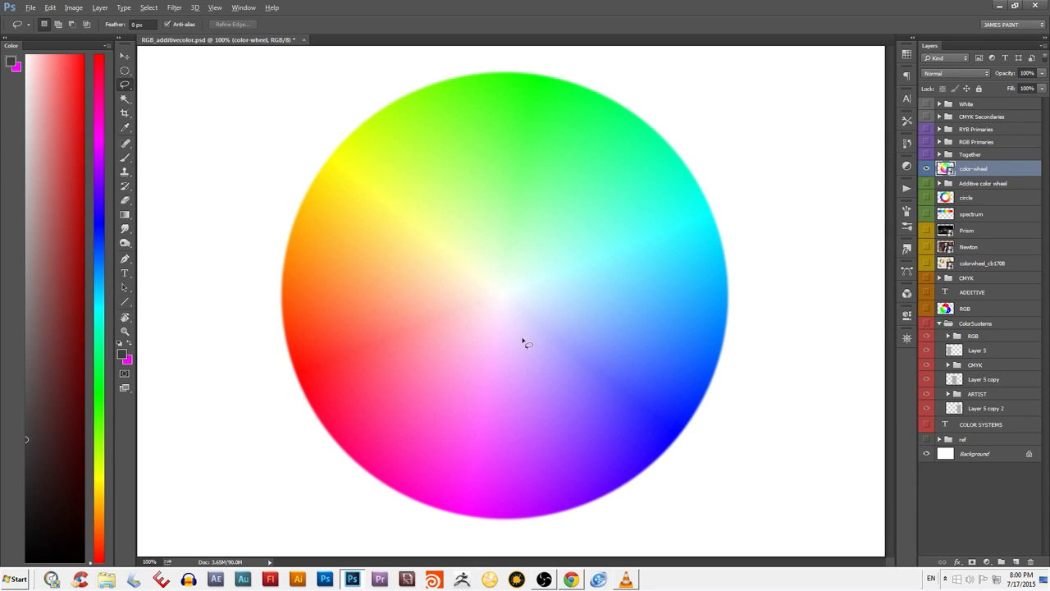
mouse_move(449, 265)
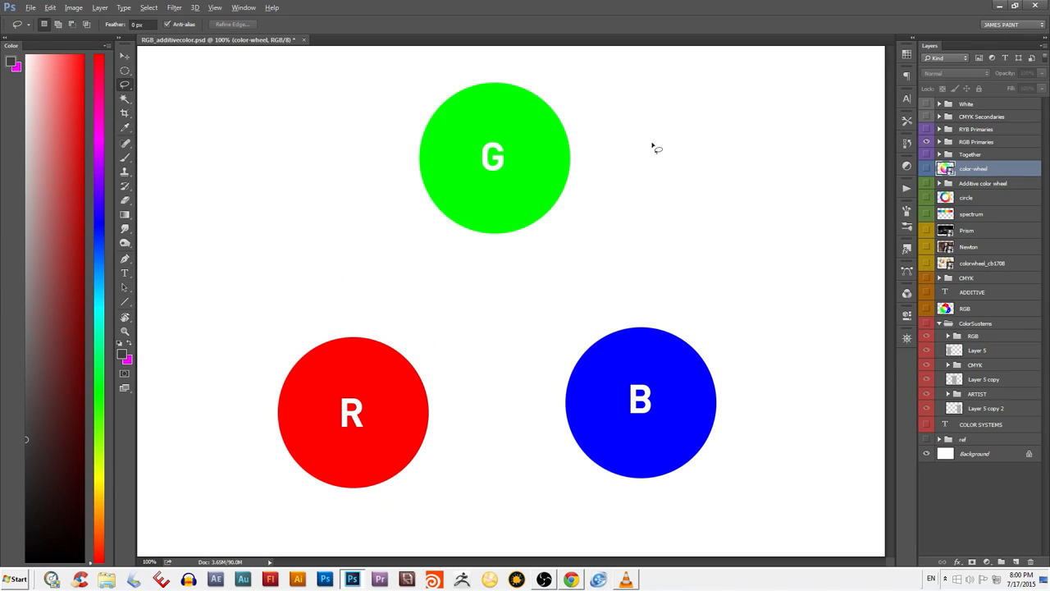
mouse_move(499, 199)
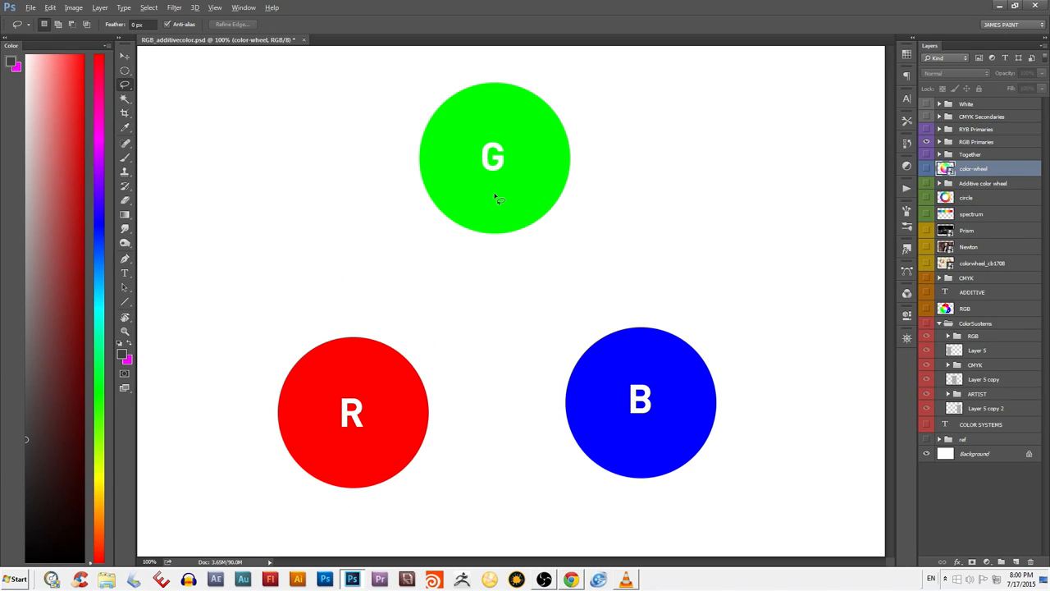
mouse_move(379, 428)
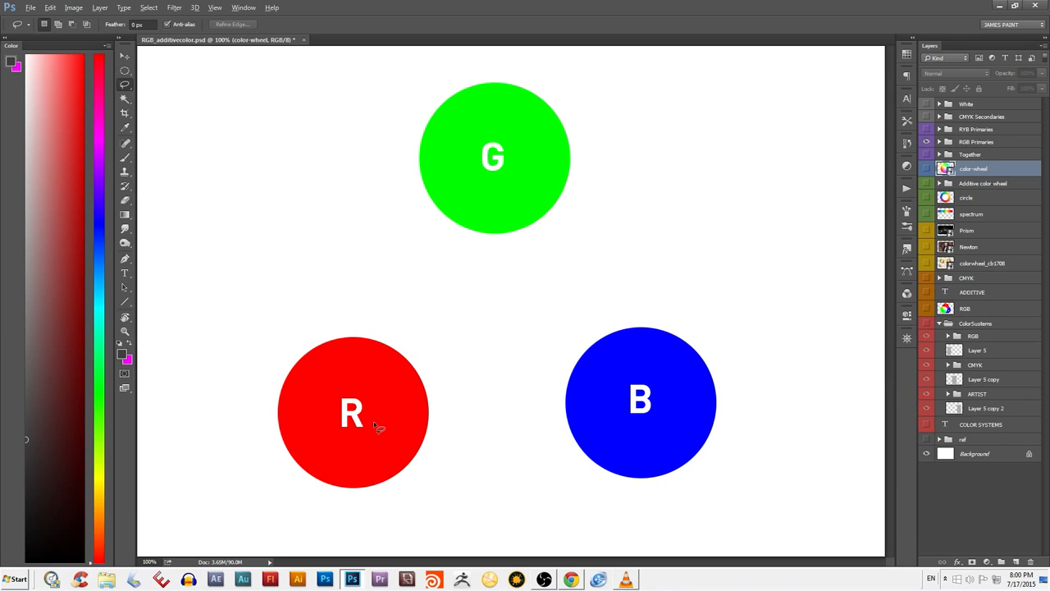
mouse_move(324, 362)
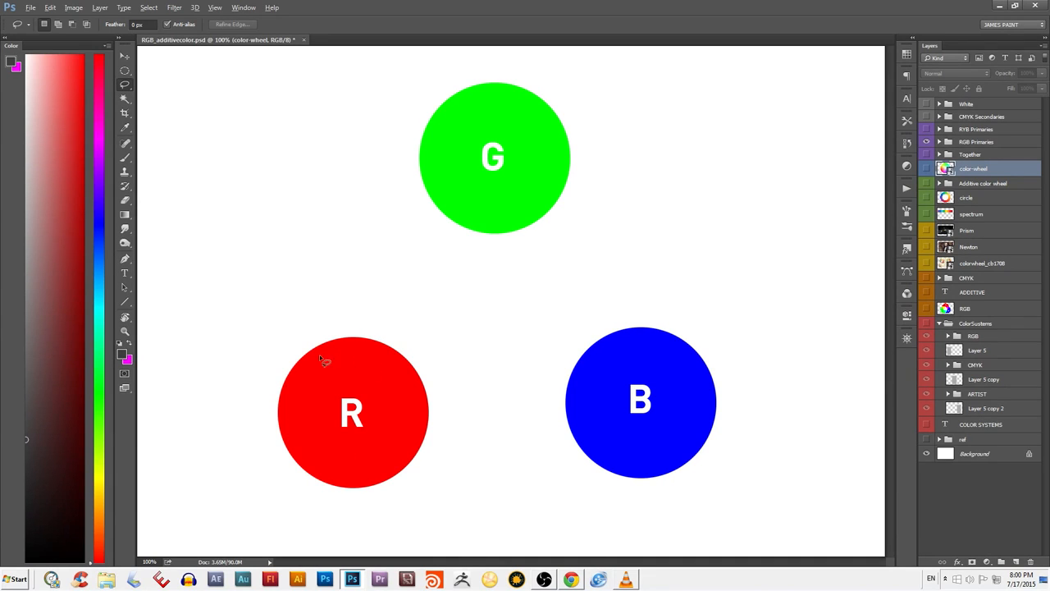
mouse_move(628, 459)
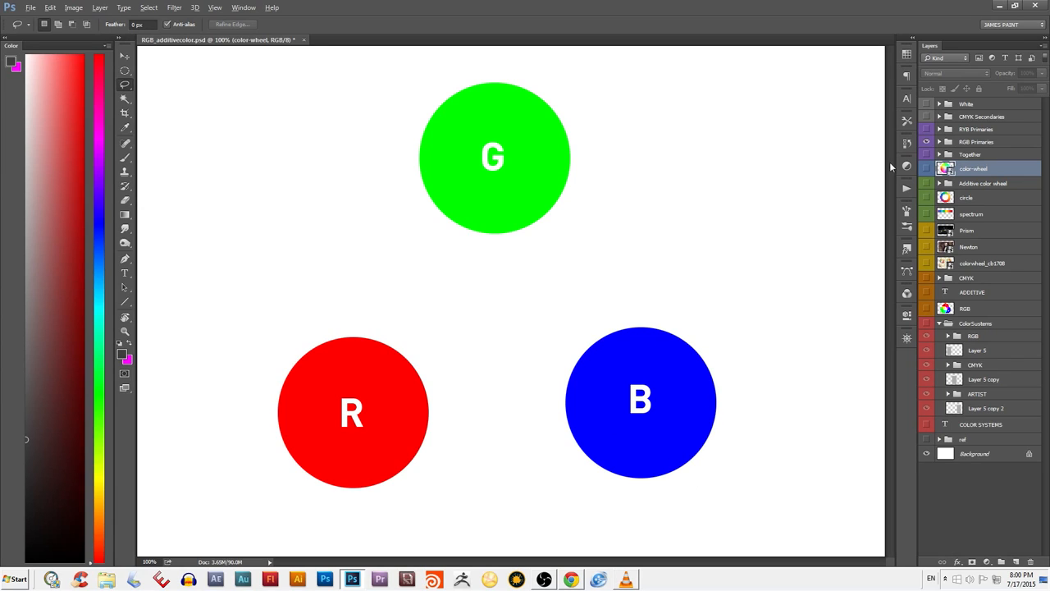
mouse_move(673, 469)
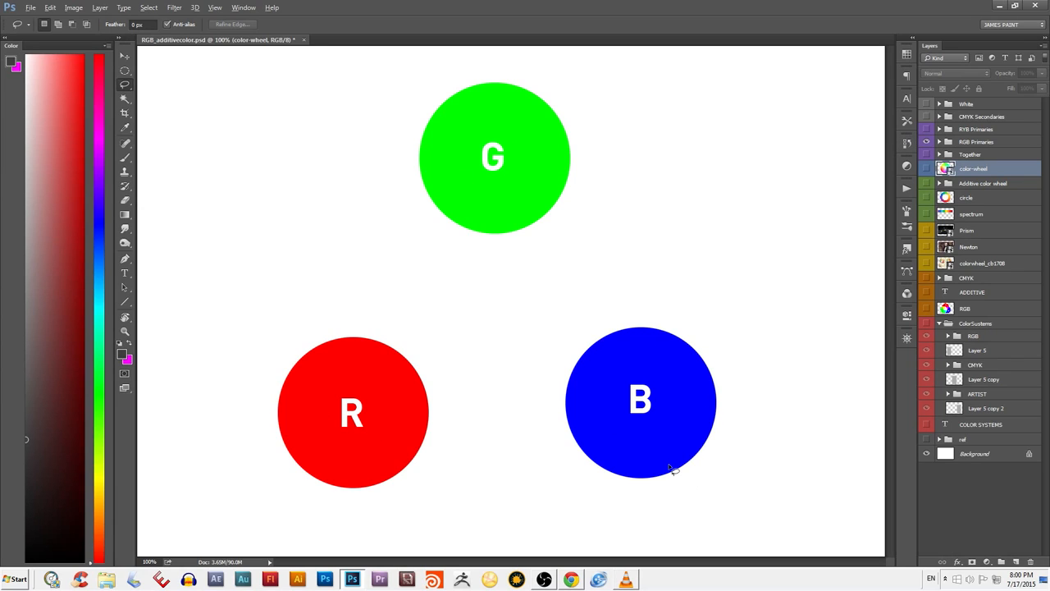
mouse_move(860, 396)
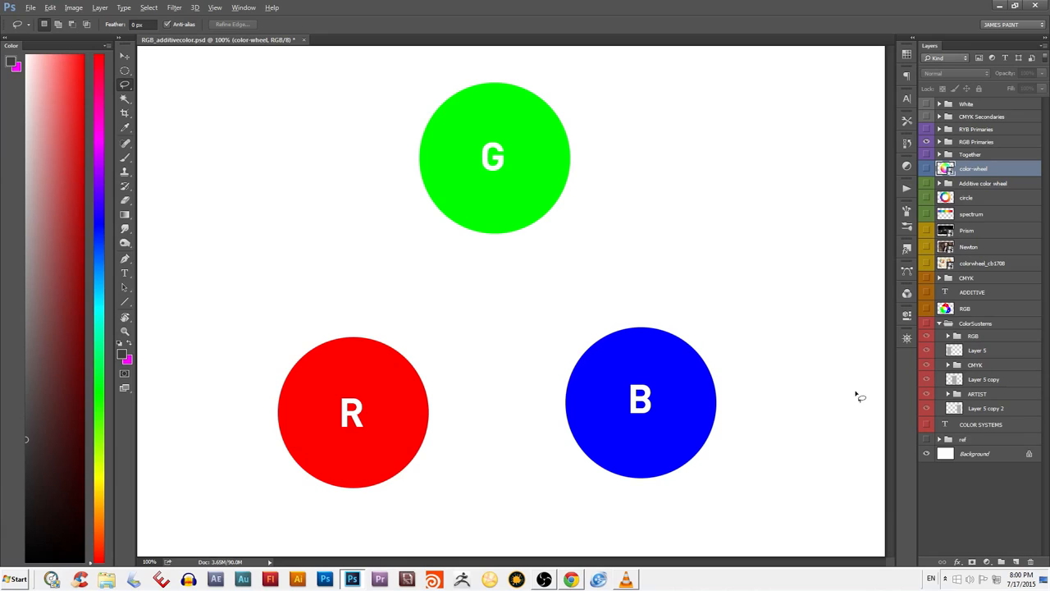
mouse_move(812, 242)
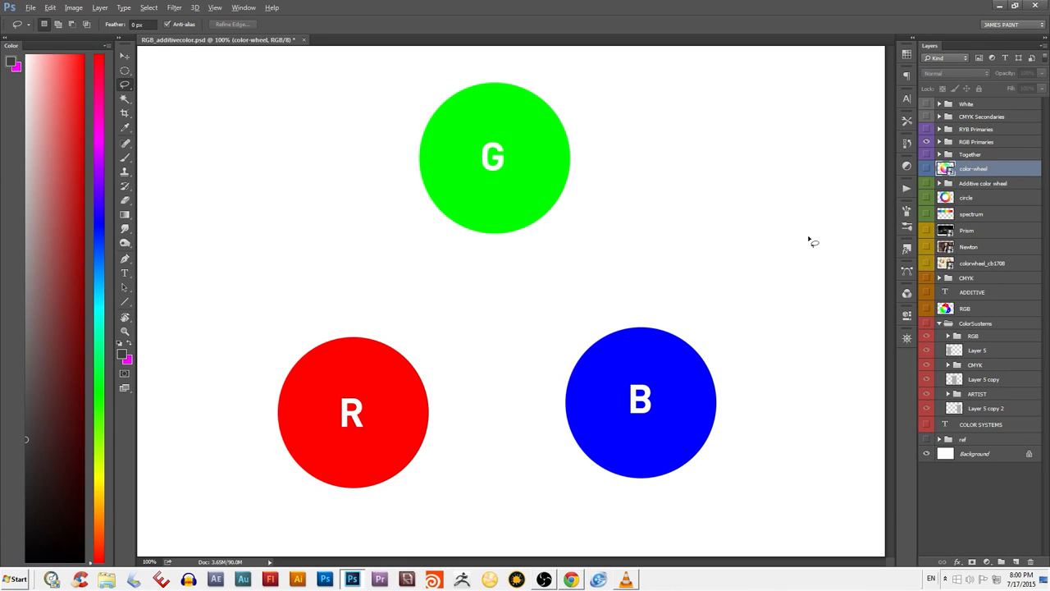
mouse_move(870, 189)
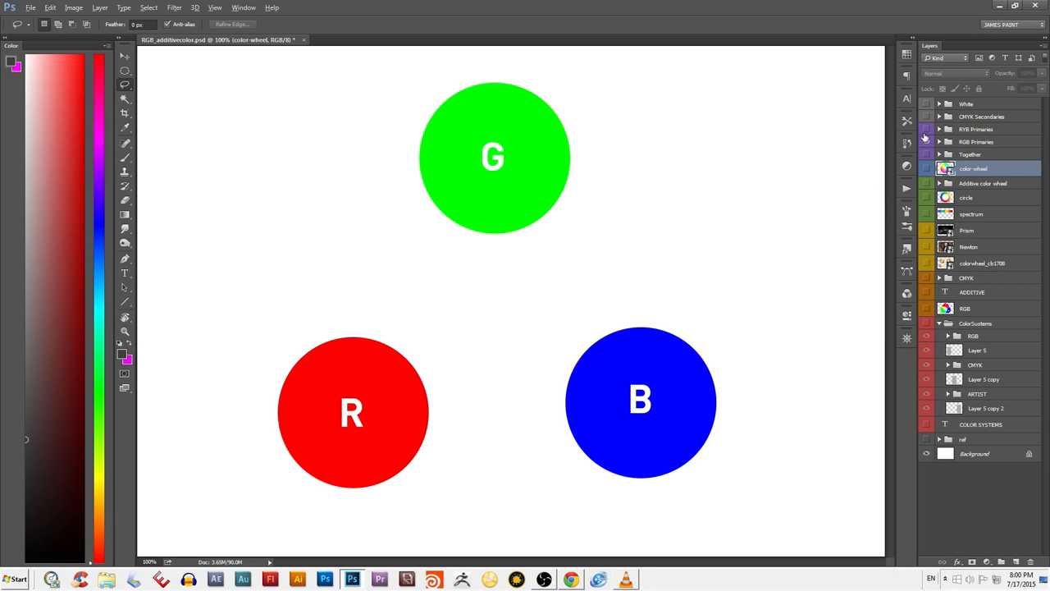
mouse_move(926, 136)
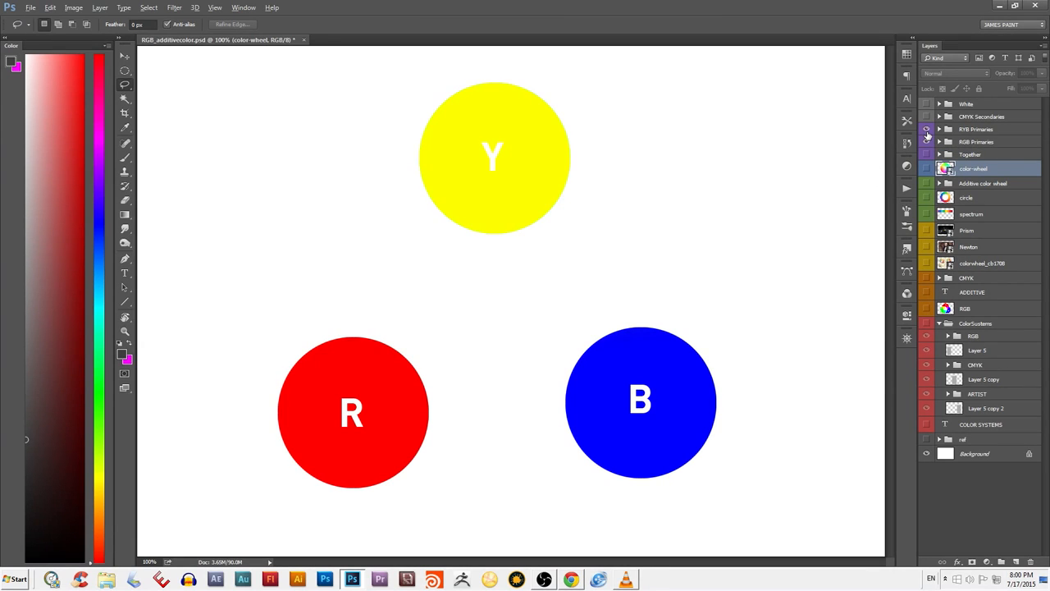
mouse_move(706, 166)
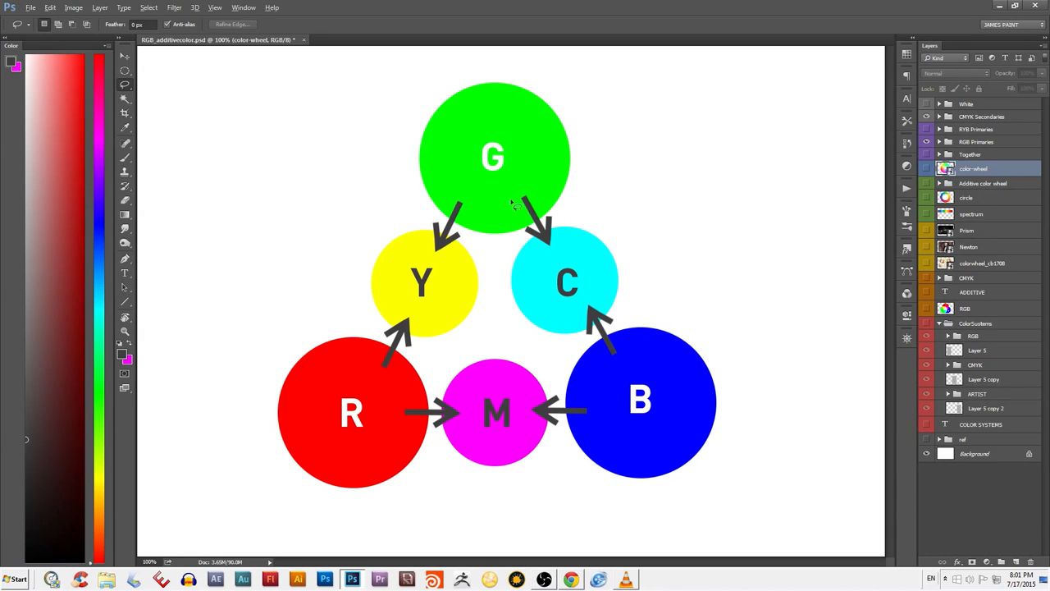
mouse_move(357, 436)
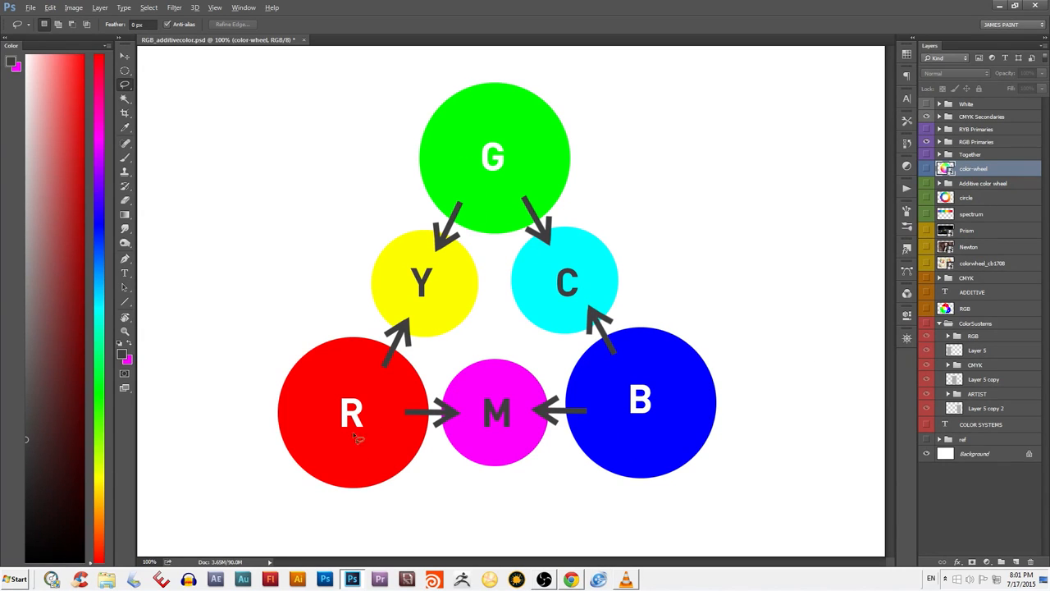
mouse_move(546, 328)
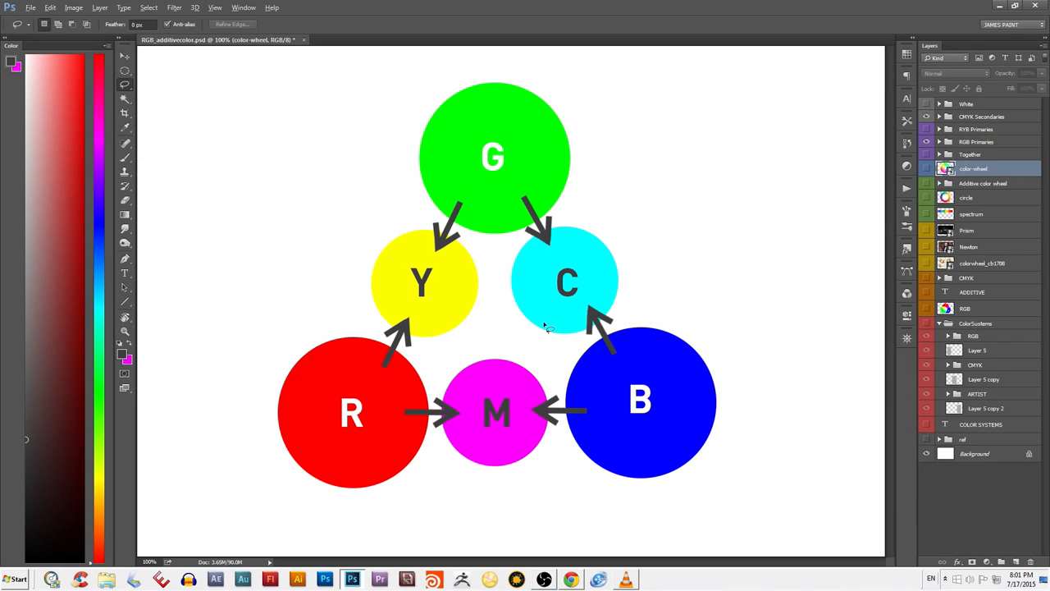
mouse_move(439, 285)
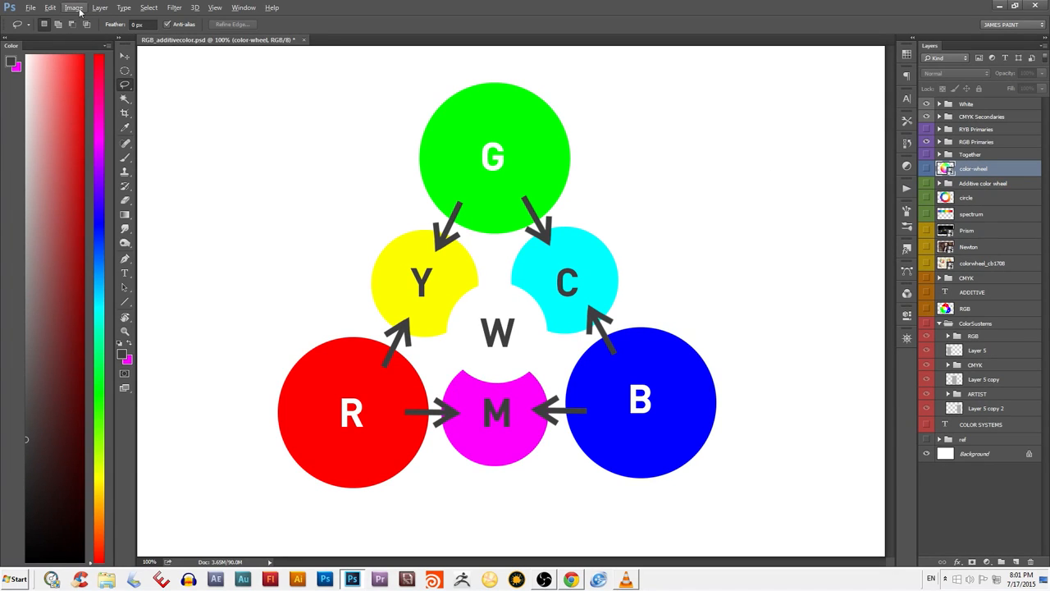
- Open the Image menu to reach the color Mode options
left_click(74, 7)
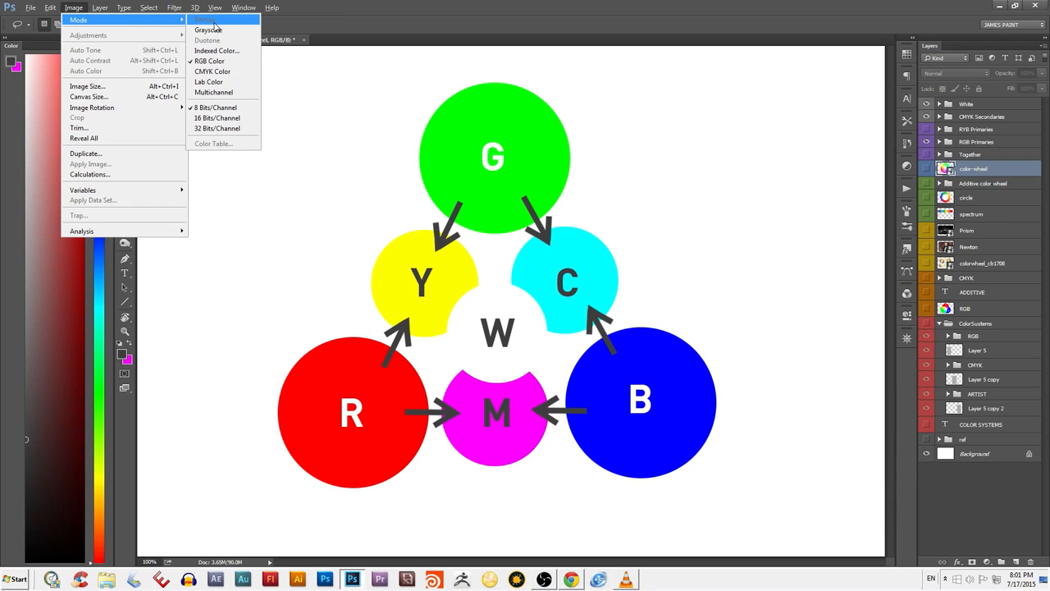
mouse_move(209, 61)
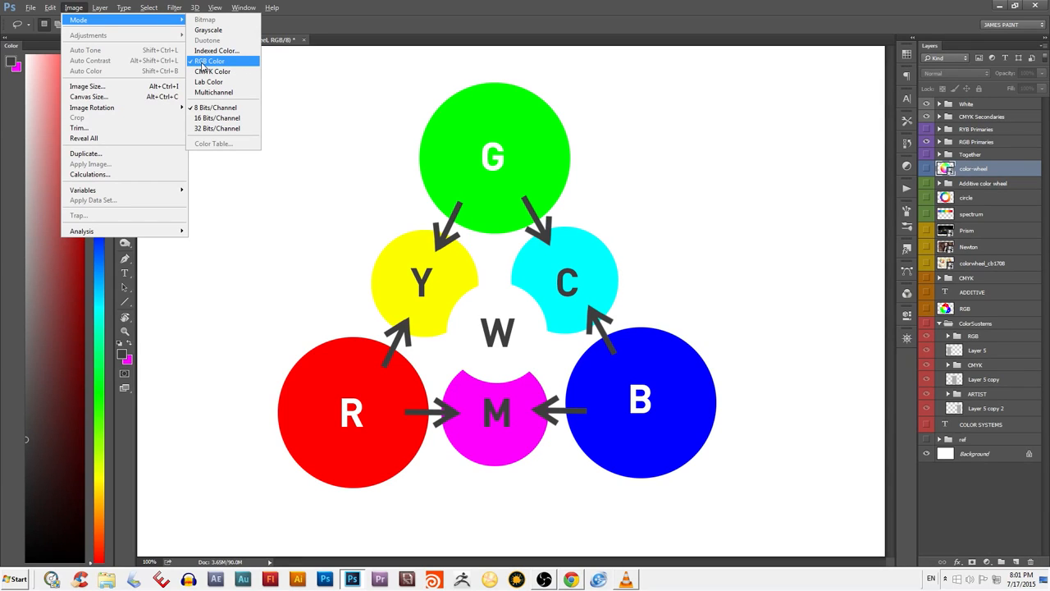
mouse_move(243, 66)
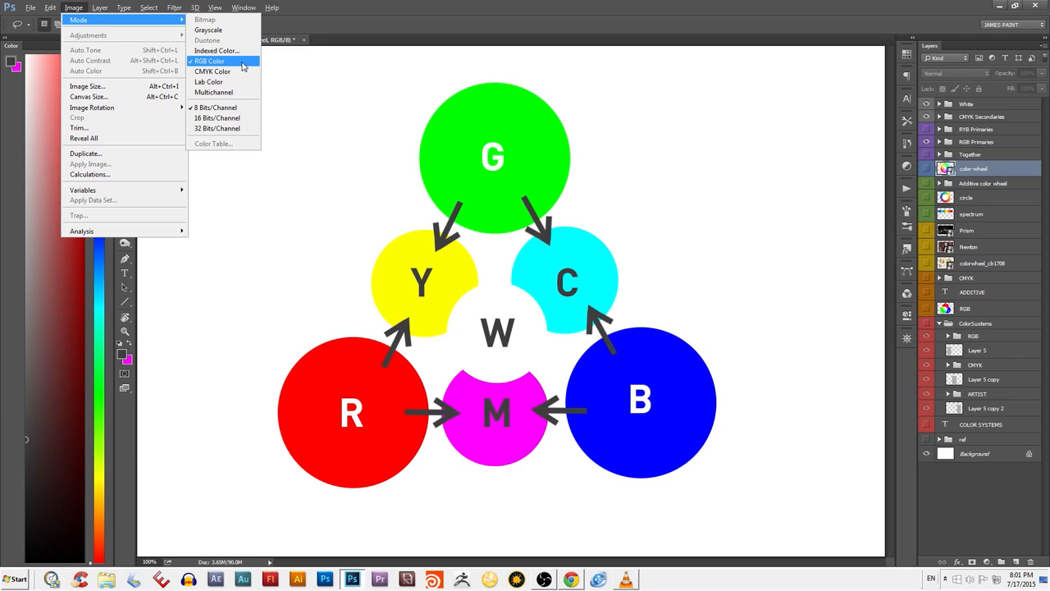
mouse_move(251, 69)
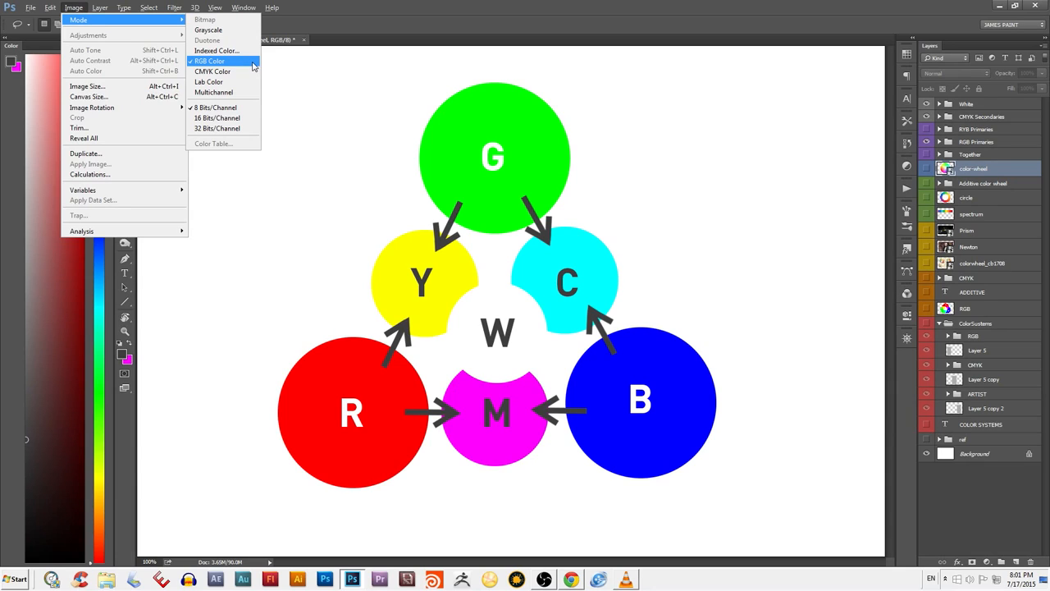
mouse_move(254, 68)
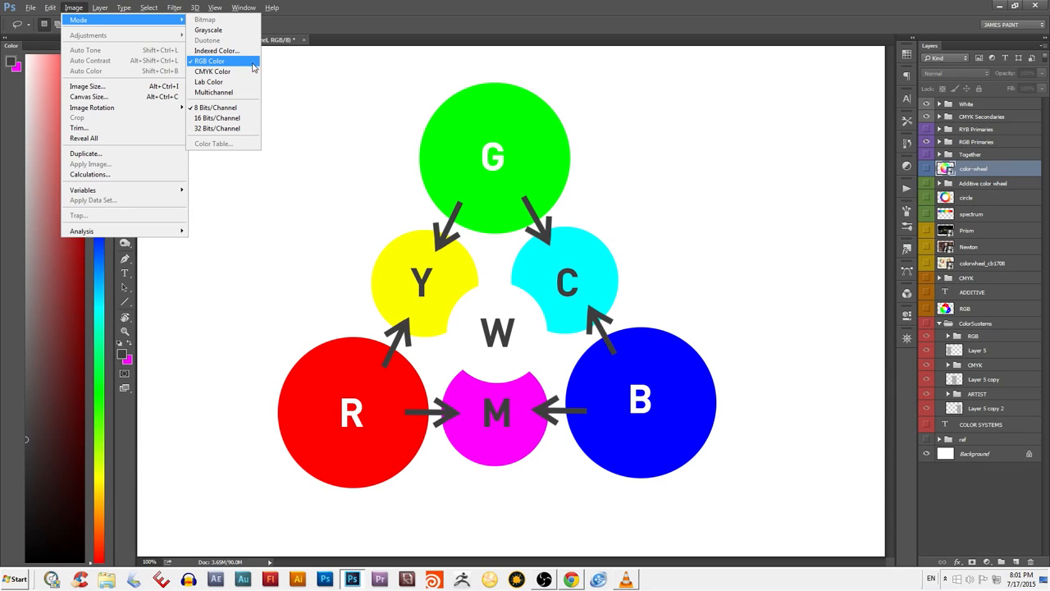
mouse_move(222, 72)
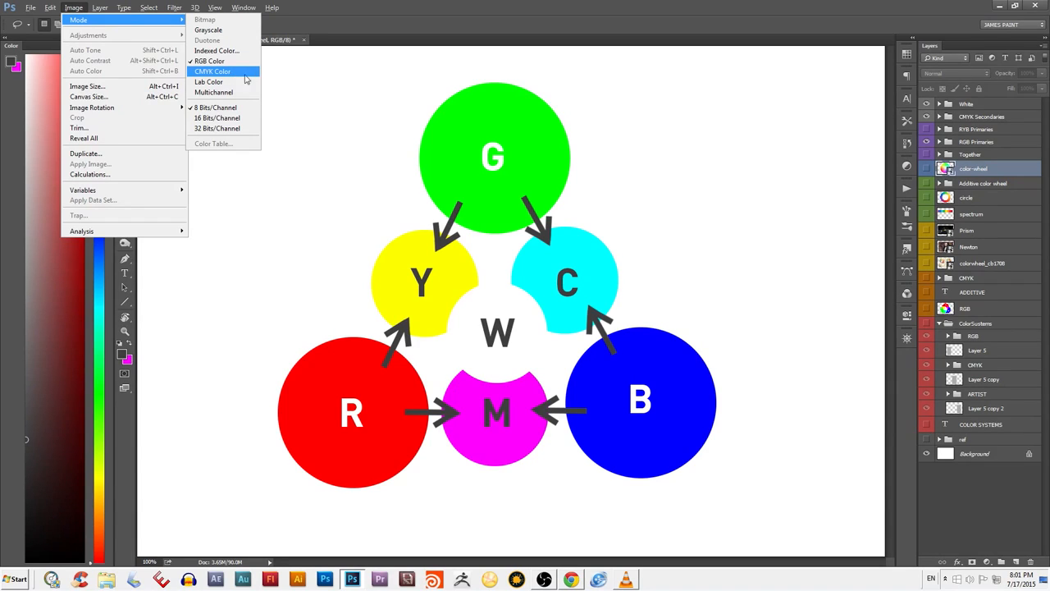
mouse_move(238, 80)
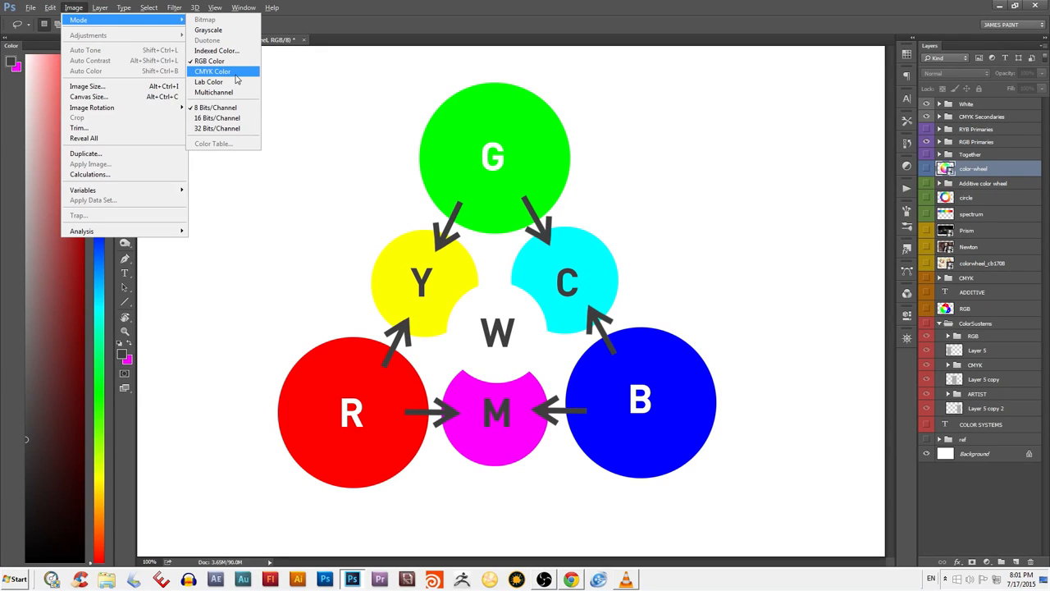